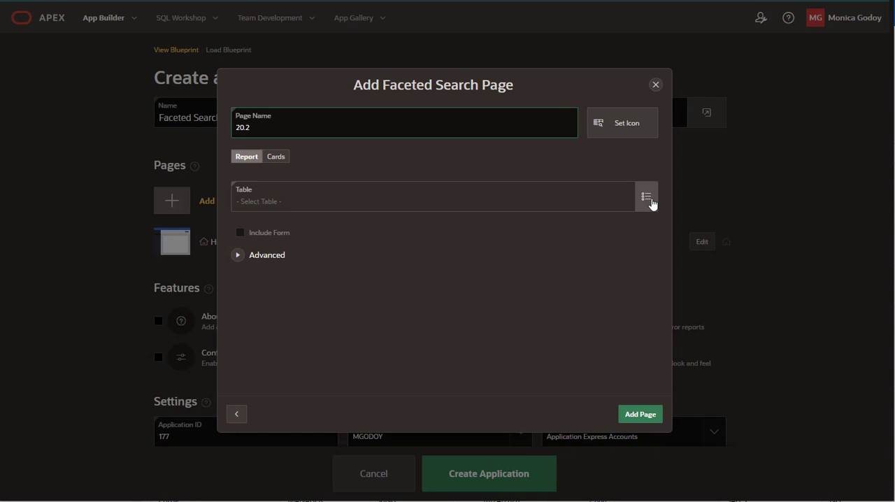
# Step: Choose the source table for the faceted search page named 20.2
pyautogui.click(643, 195)
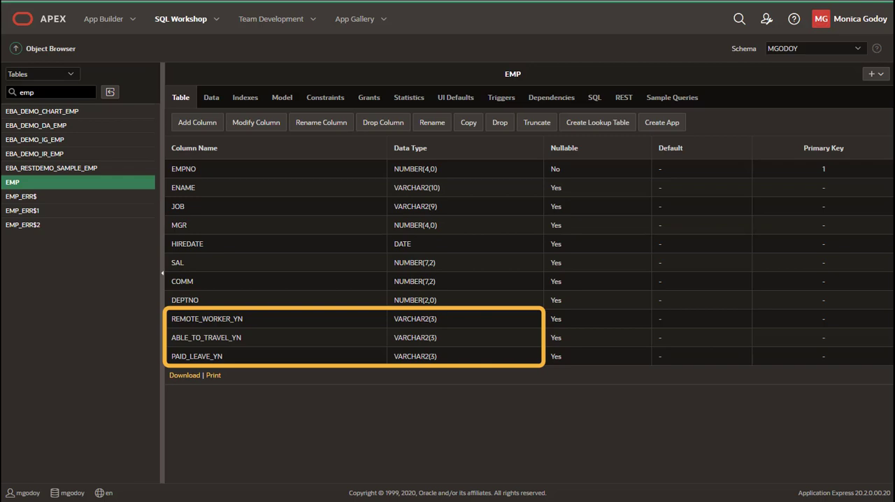
# Step: Leave the EMP table's yes/no columns and return to the Create an Application wizard
pyautogui.click(661, 122)
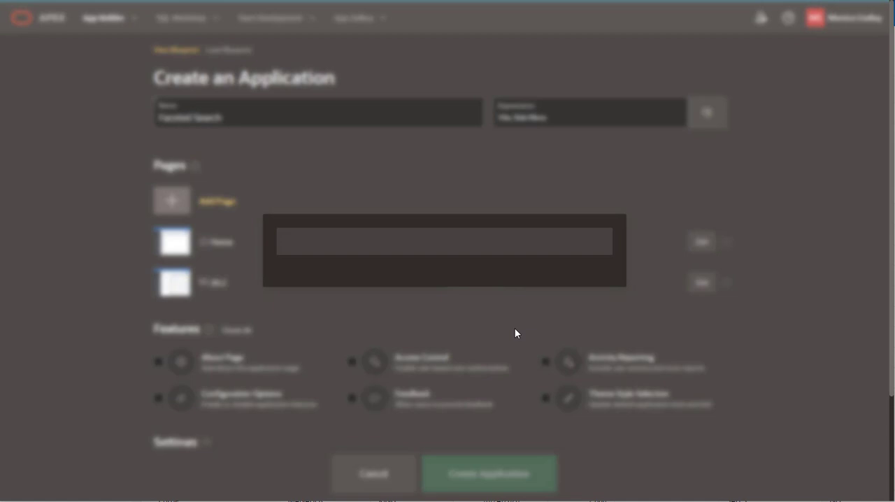
# Step: Create and run the application, then view facet counts as popup charts on the 20.2 page
pyautogui.click(489, 472)
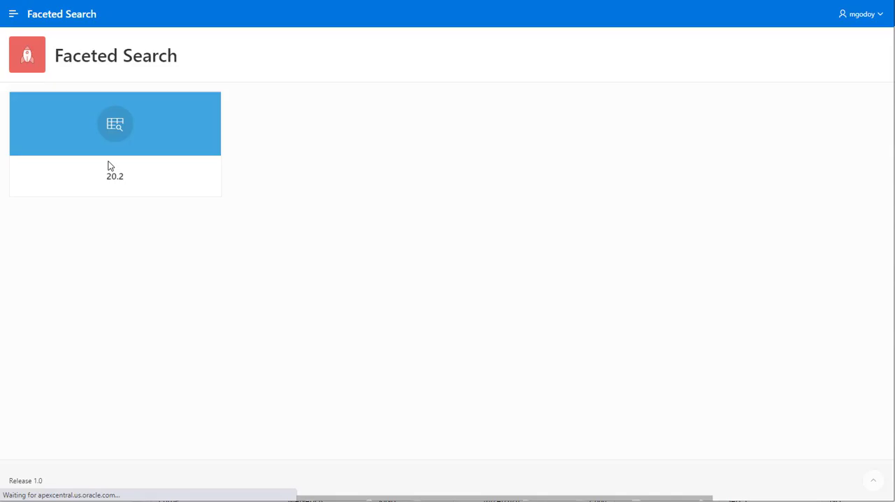
pyautogui.click(115, 123)
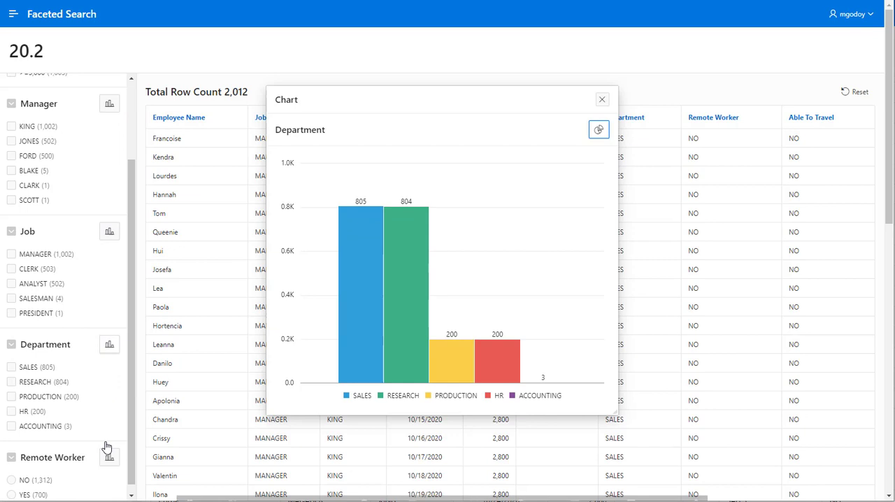
pyautogui.click(598, 130)
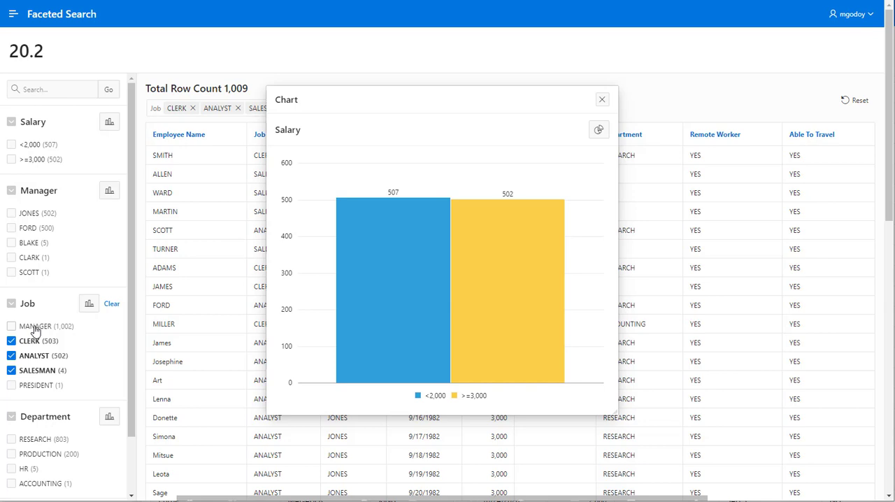
# Step: Filter the employee report by Job and by Manager checkboxes
pyautogui.click(12, 226)
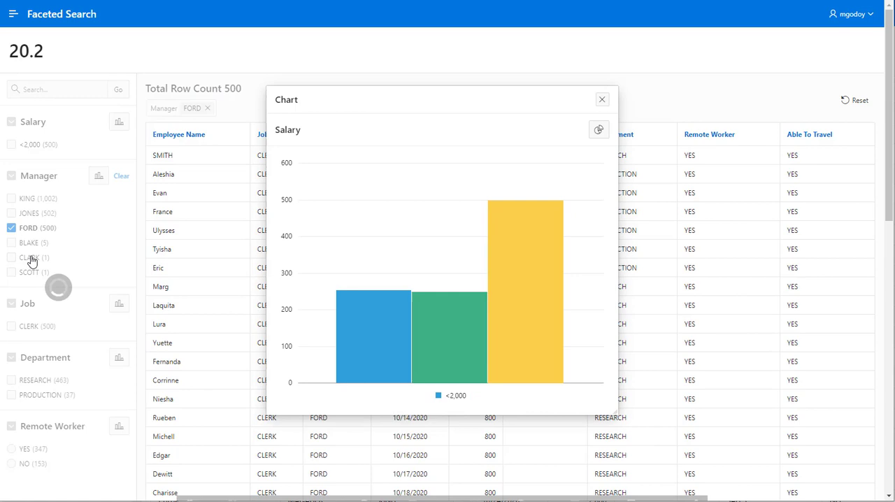
pyautogui.click(11, 226)
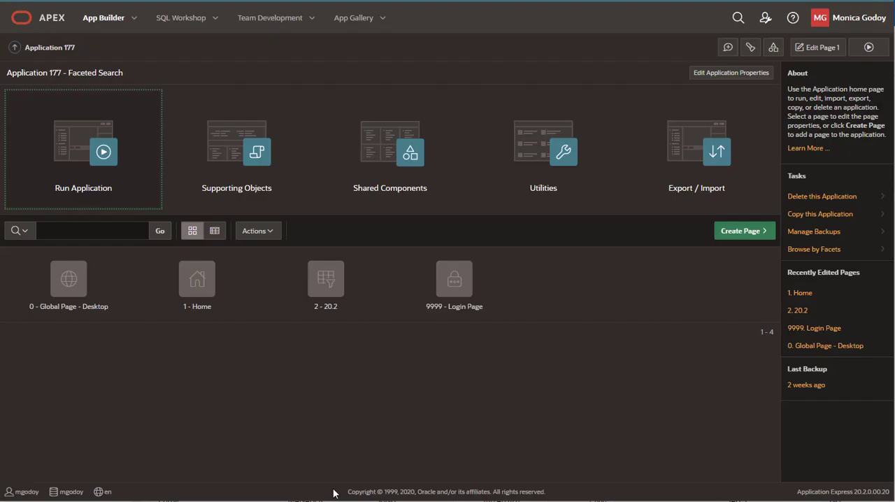
# Step: Edit page 2 - 20.2 in Page Designer and add a Static Content region to Content Body
pyautogui.click(324, 279)
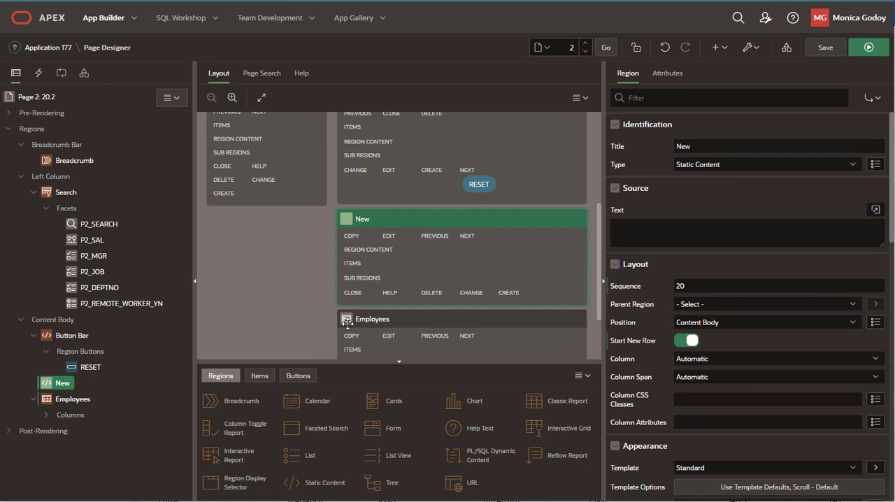
# Step: Set the region text to <div id="dashboard"></div>, target facet charts at #Dashboard via Selector, save and run
pyautogui.write('<div id="dashboard"></div>')
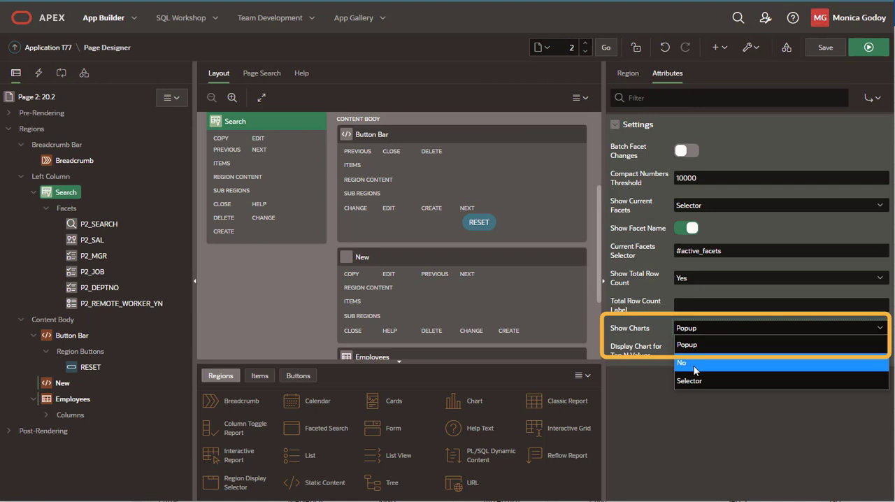
pyautogui.click(688, 380)
pyautogui.write('#Dashboard')
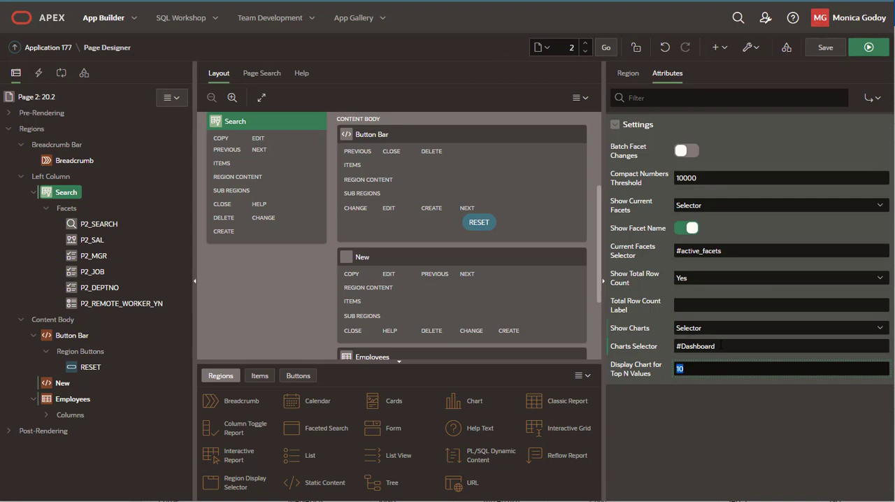
pyautogui.click(869, 48)
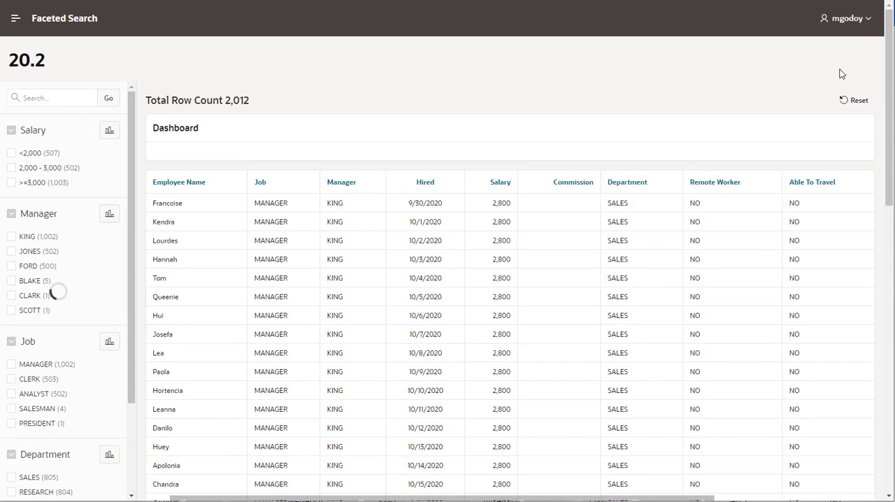
# Step: Add Manager, Job and Salary charts to the Dashboard, toggle bar/pie, and test the 2,000 - 3,000 salary filter
pyautogui.click(109, 130)
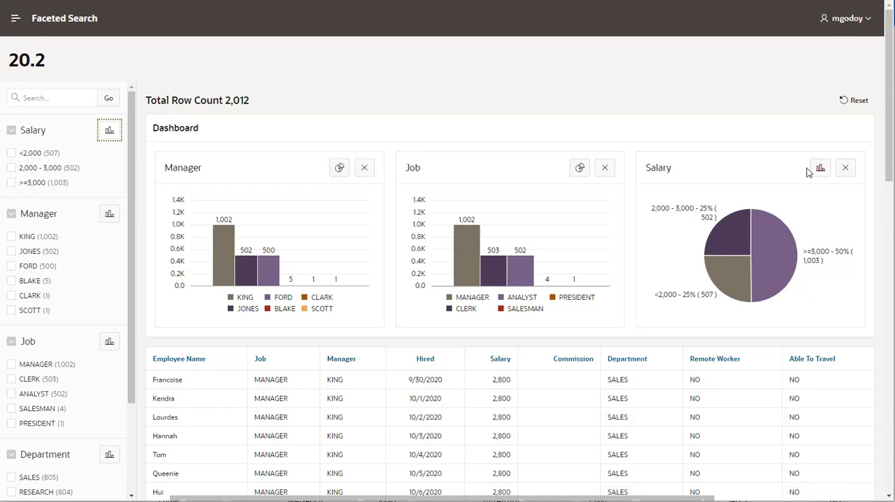
pyautogui.click(11, 251)
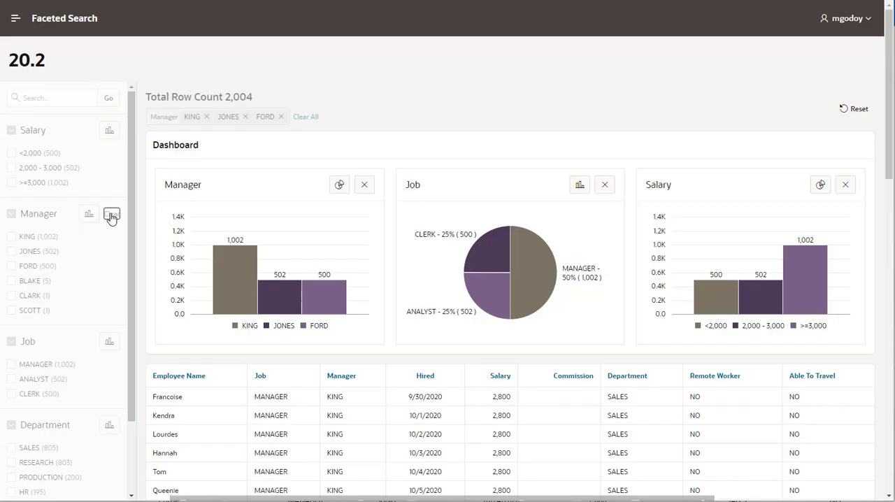
pyautogui.click(11, 168)
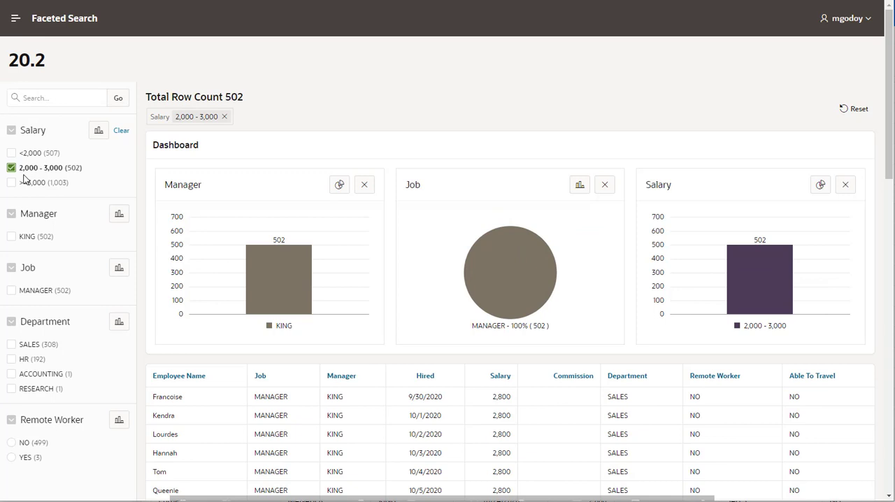
pyautogui.click(223, 116)
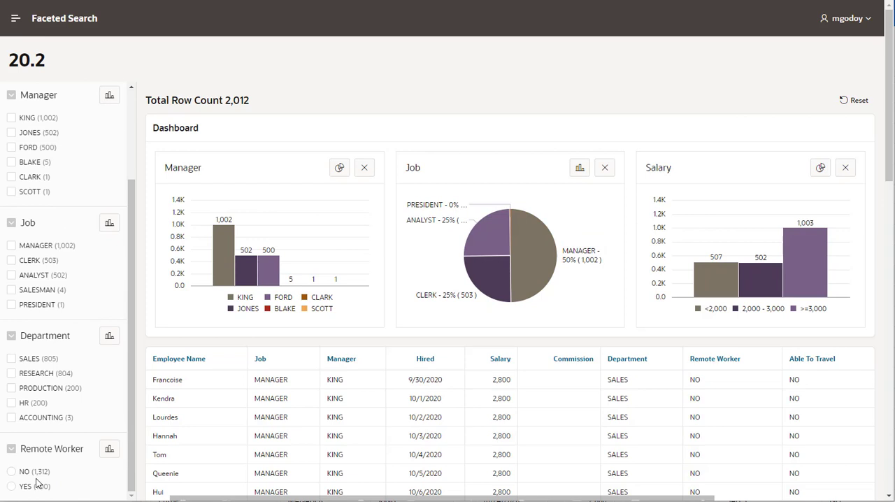
pyautogui.scroll(-3)
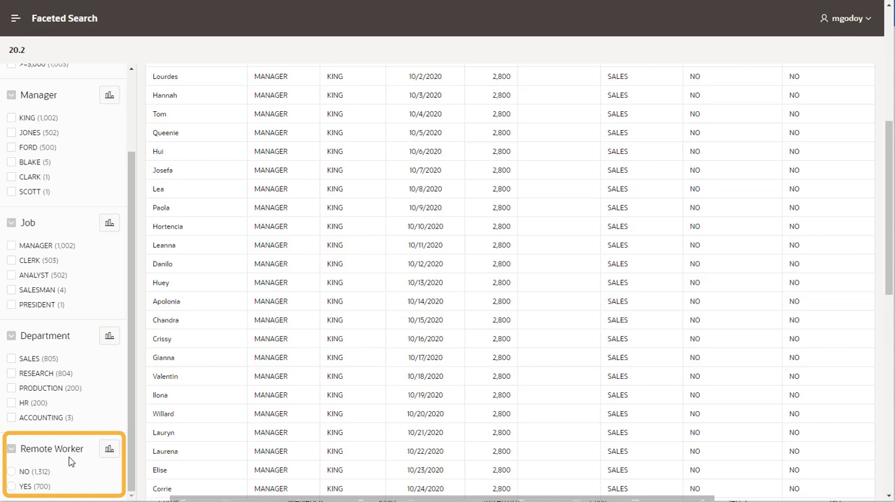
pyautogui.scroll(-3)
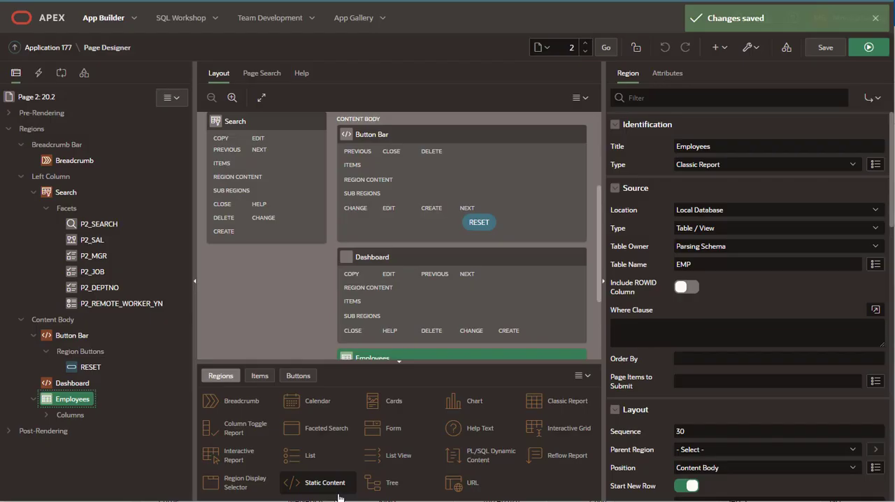
# Step: Create a Characteristics checkbox facet group and move the Remote Worker facet into it
pyautogui.rightClick(67, 207)
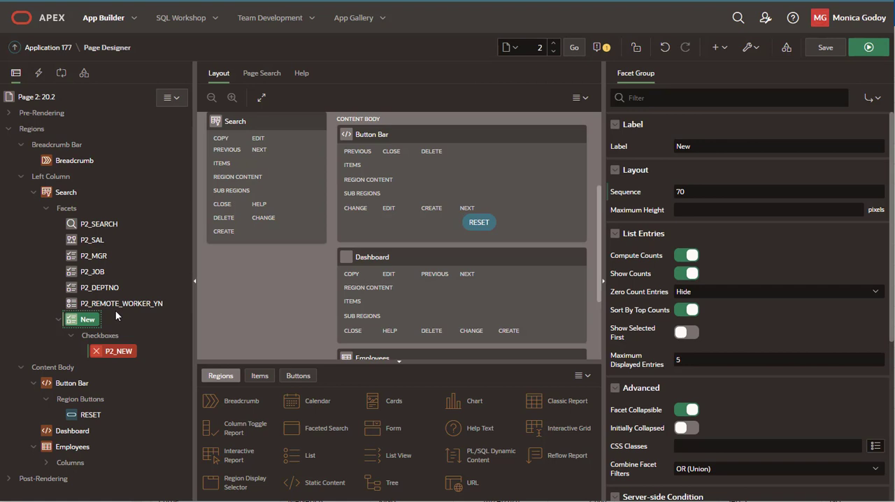
pyautogui.click(120, 302)
pyautogui.write('P2_')
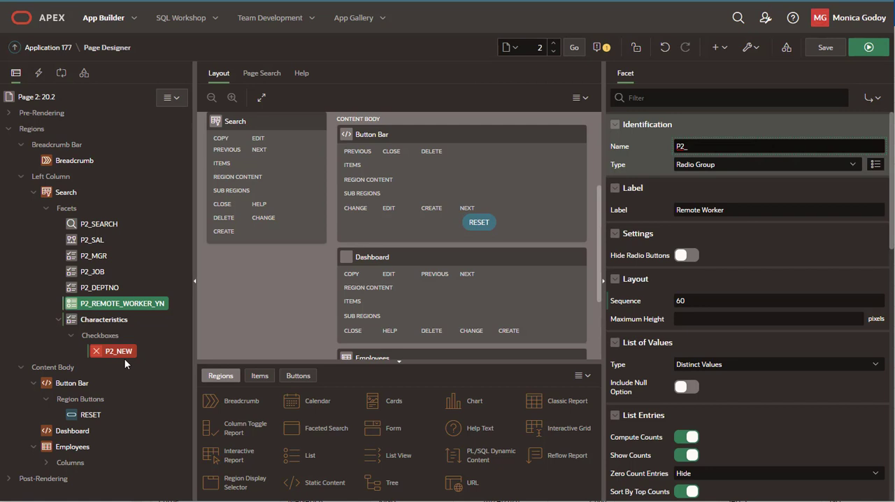
pyautogui.click(767, 165)
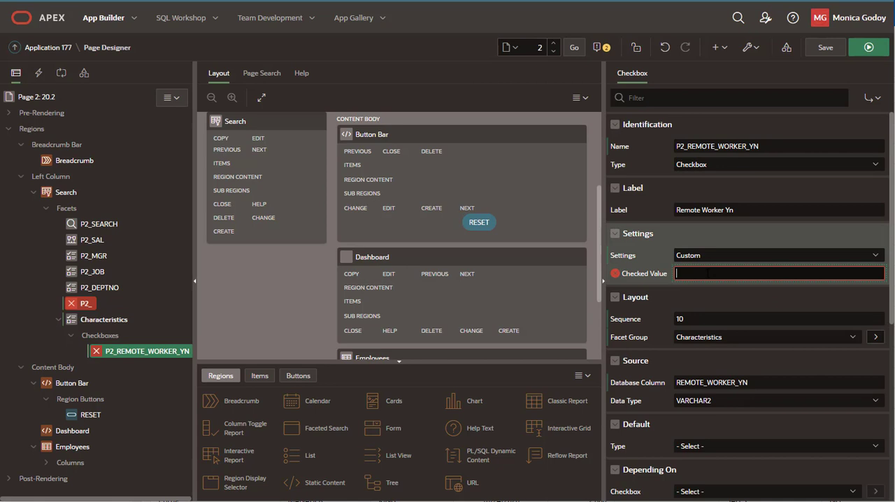
# Step: Give the Remote Worker, Able To Travel and Paid Leave _YN checkboxes a Checked Value of YES, save and run
pyautogui.write('YES')
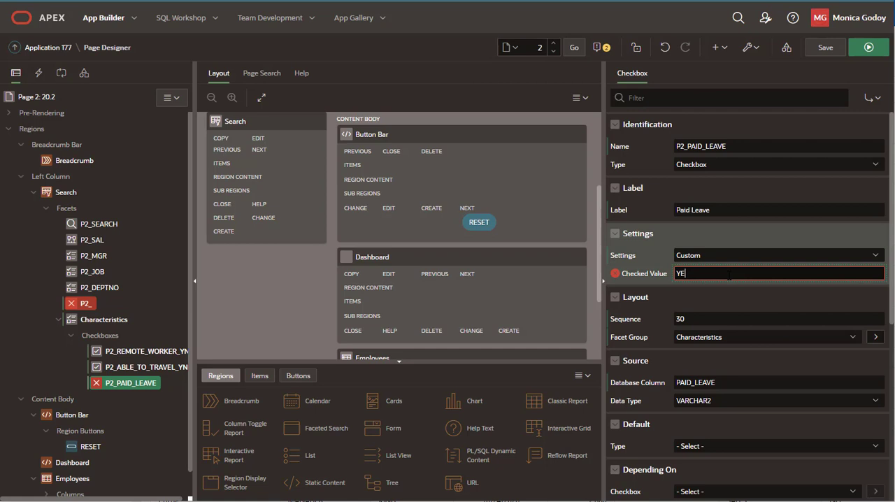
pyautogui.write('S')
pyautogui.click(779, 147)
pyautogui.write('_YN')
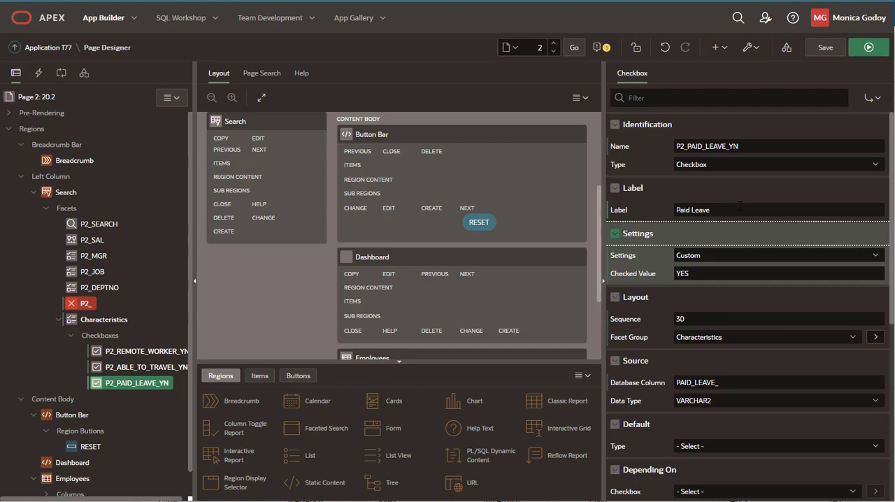
pyautogui.click(145, 351)
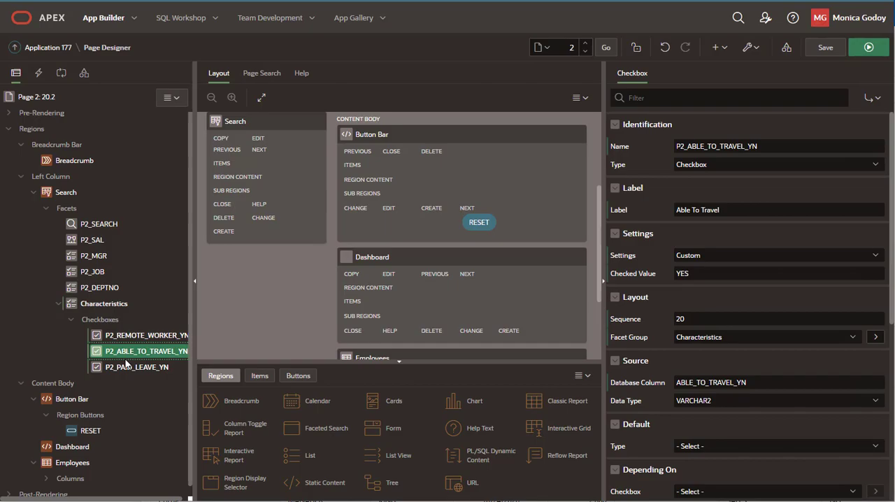
pyautogui.click(868, 48)
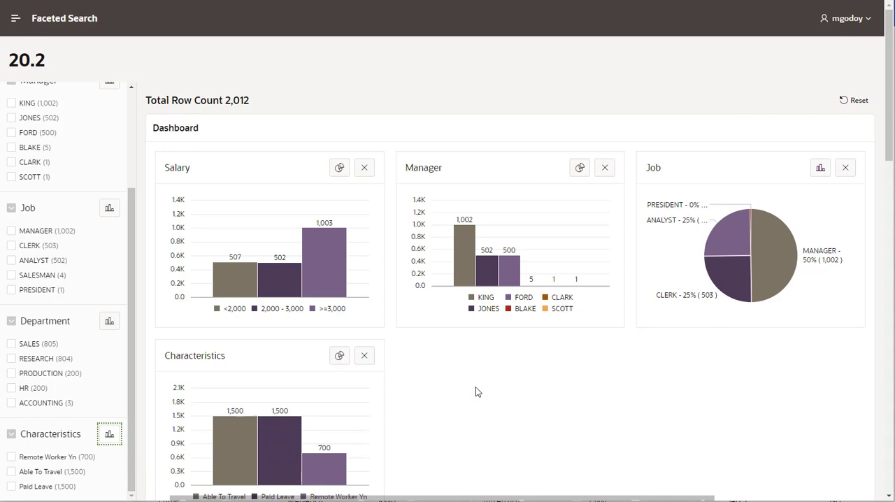
# Step: Chart the Characteristics facet on the dashboard and filter employees to Remote Worker Yn, leaving 700 rows
pyautogui.click(604, 167)
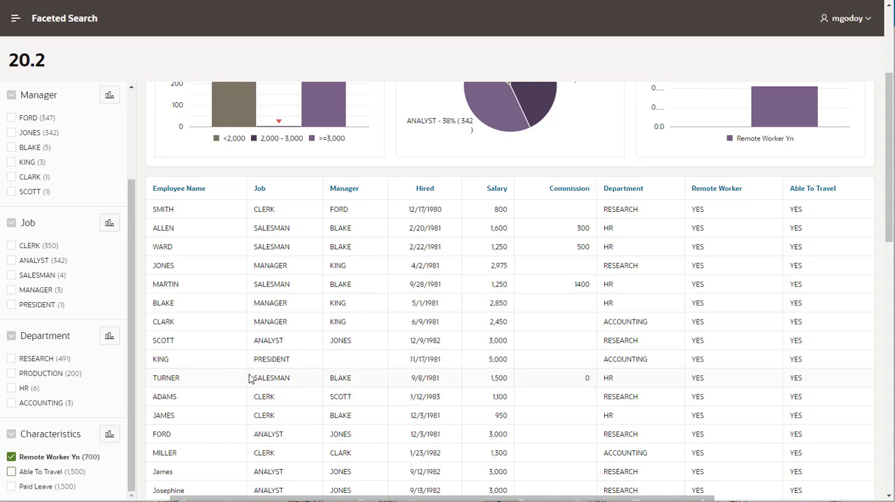
pyautogui.scroll(3)
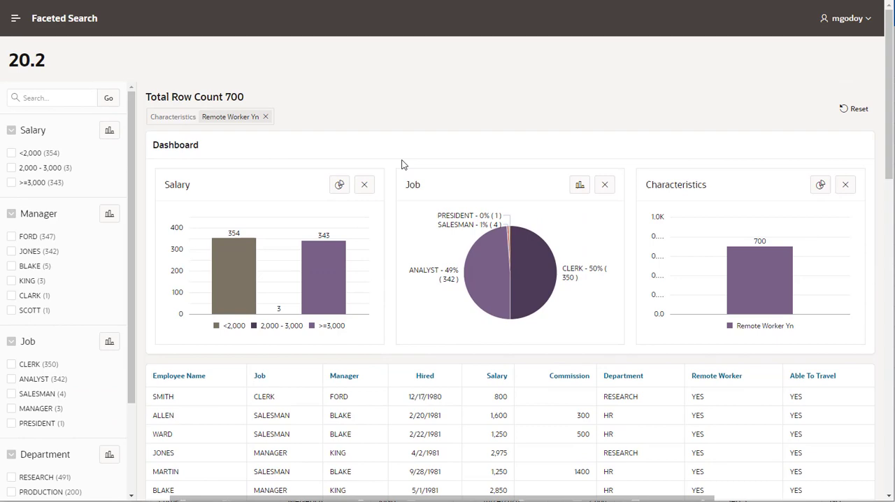